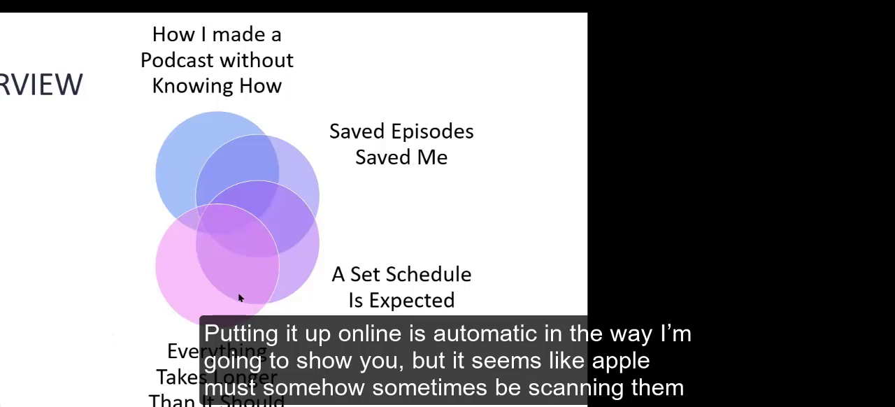
mouse_move(200, 267)
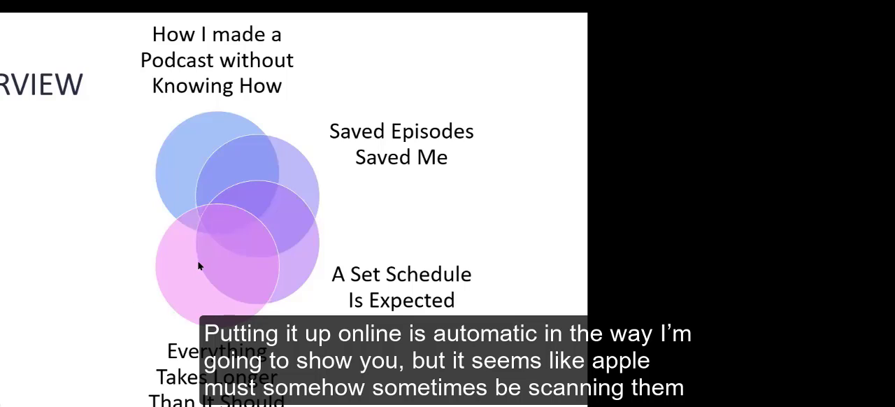
mouse_move(112, 293)
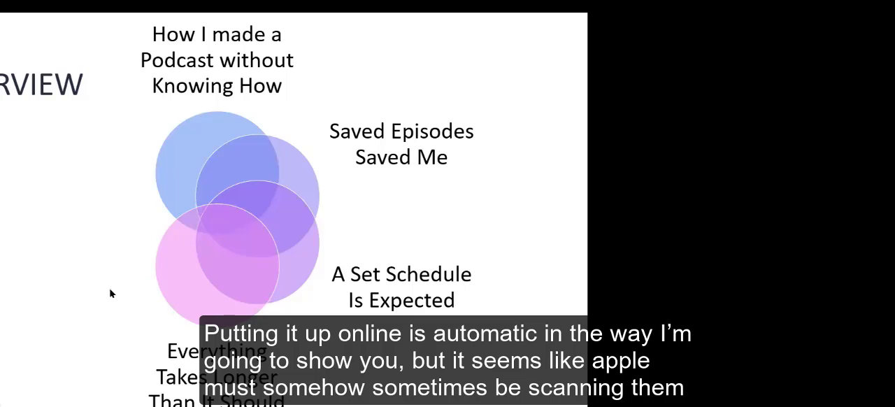
mouse_move(119, 290)
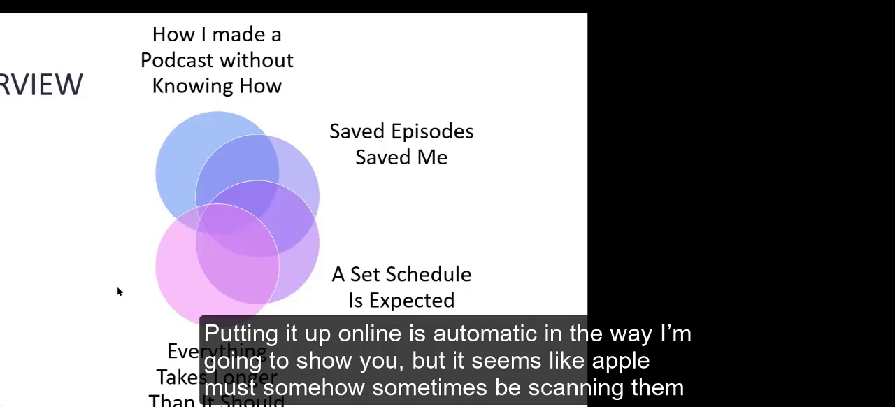
mouse_move(136, 283)
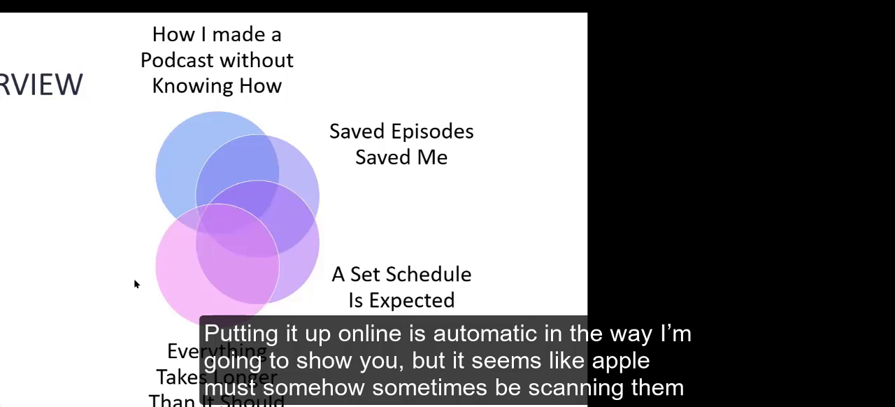
mouse_move(43, 305)
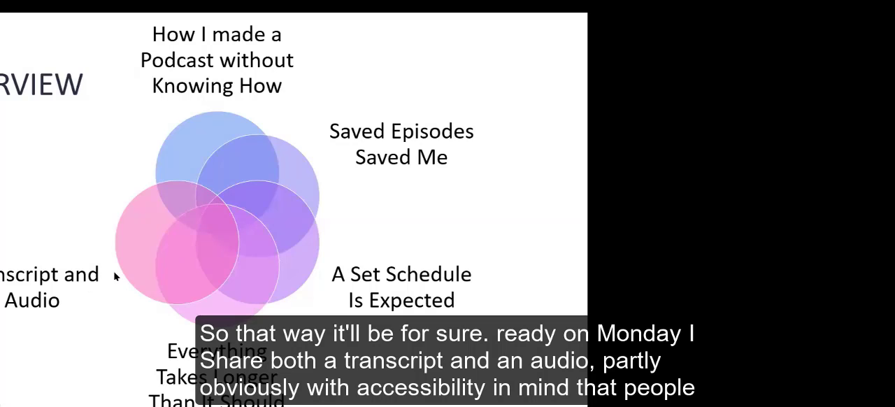
mouse_move(44, 317)
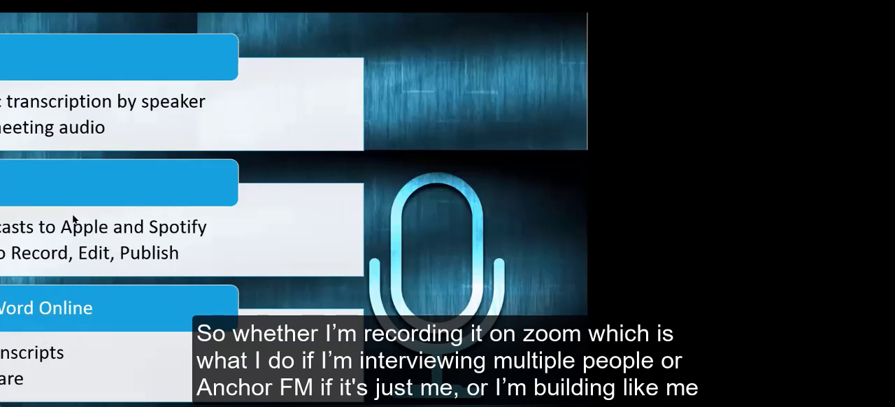
mouse_move(126, 158)
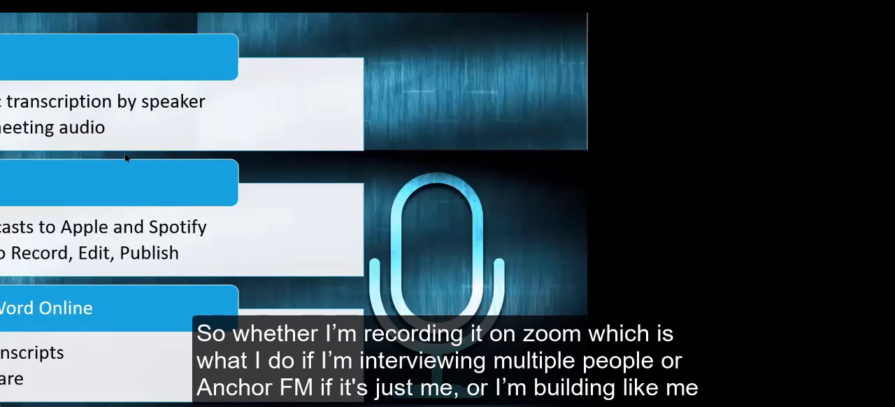
mouse_move(311, 234)
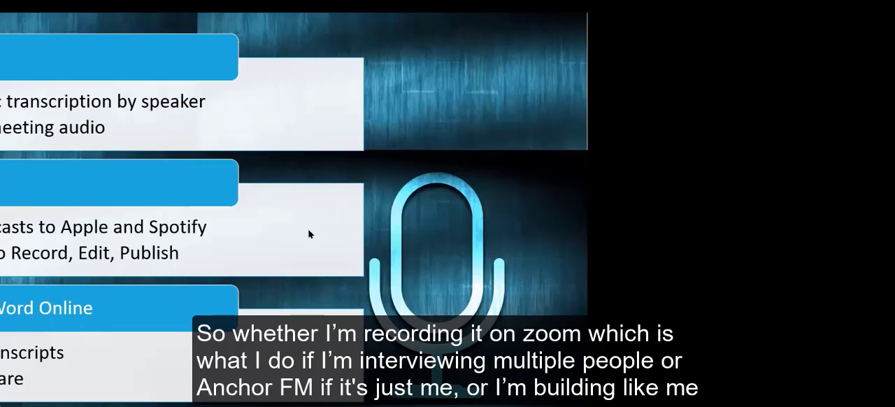
mouse_move(259, 256)
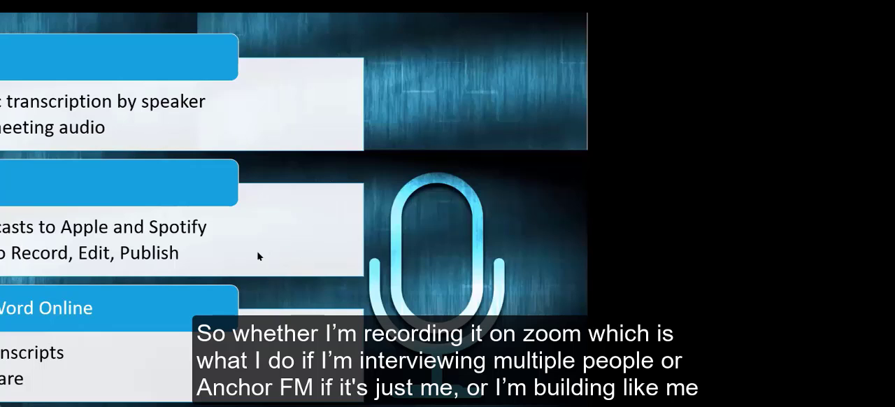
mouse_move(287, 278)
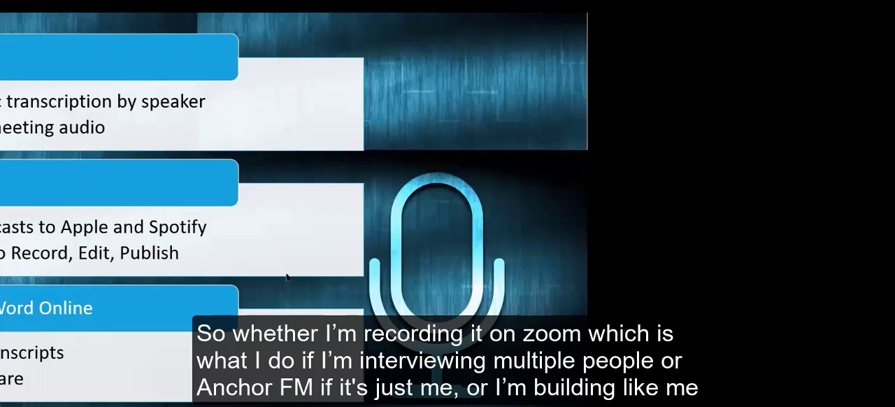
mouse_move(313, 149)
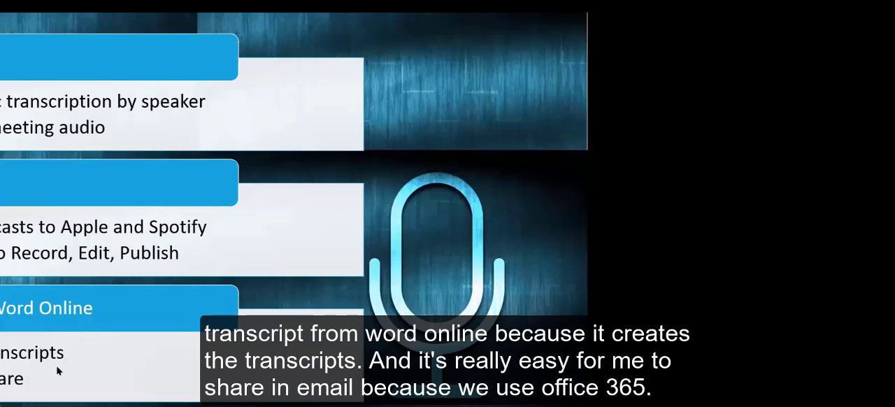
mouse_move(45, 360)
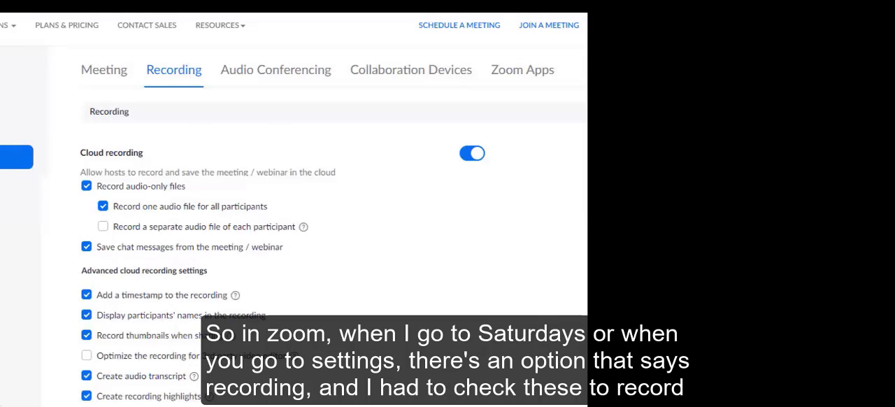
mouse_move(56, 163)
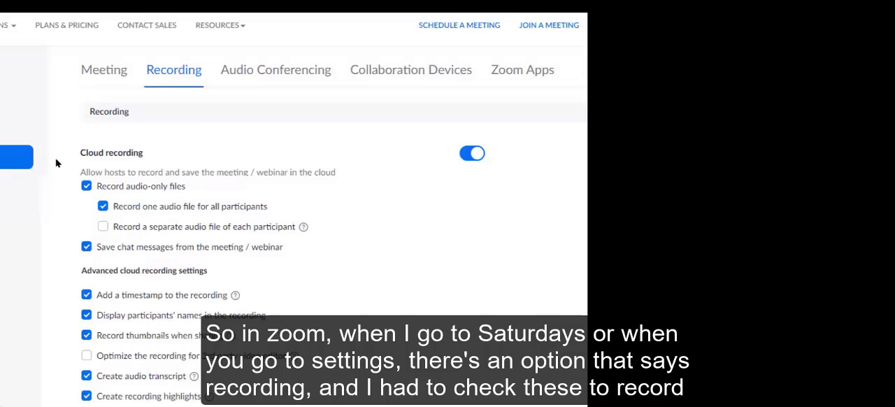
mouse_move(163, 112)
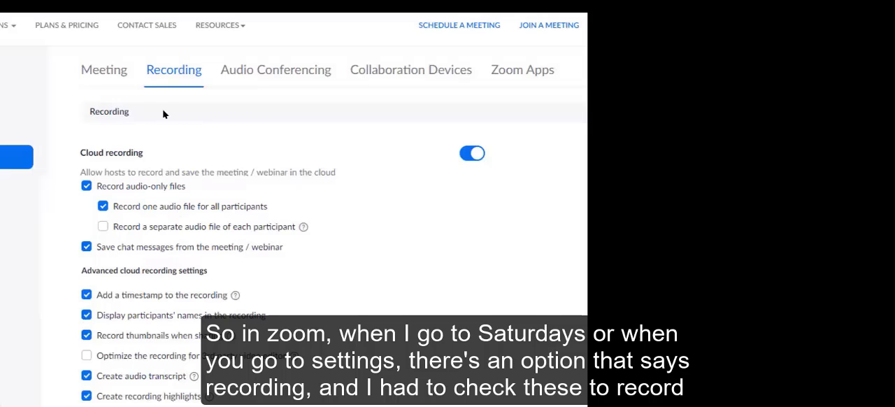
mouse_move(147, 125)
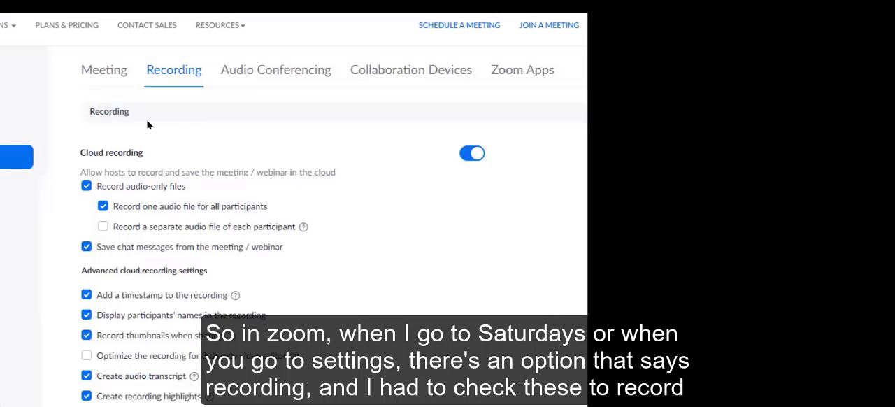
mouse_move(139, 190)
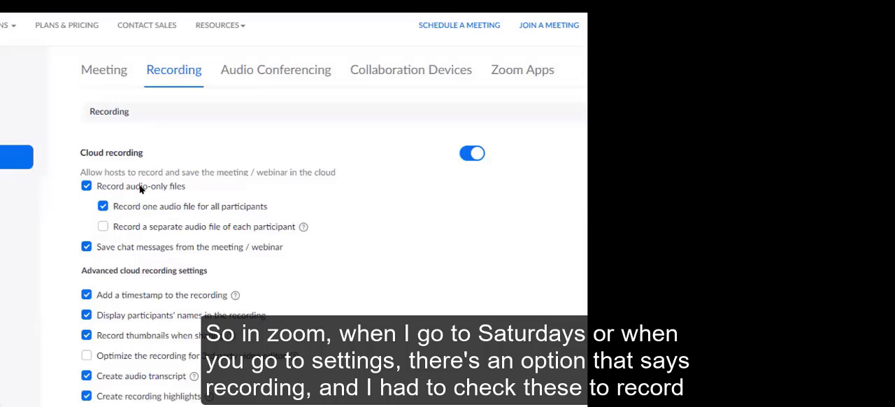
mouse_move(201, 223)
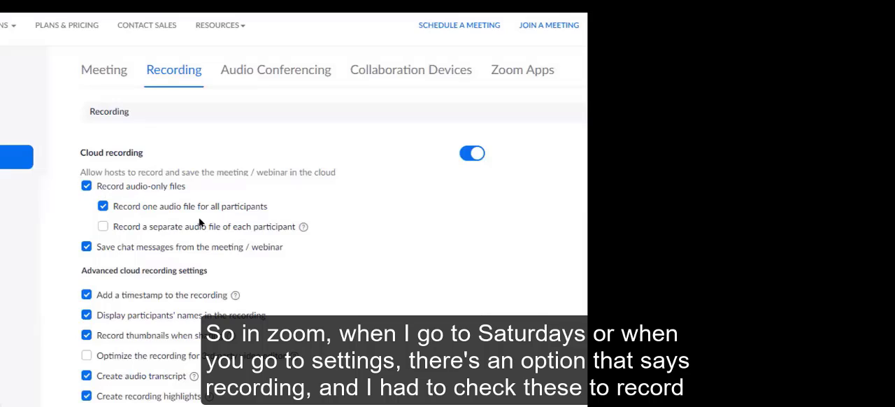
mouse_move(243, 249)
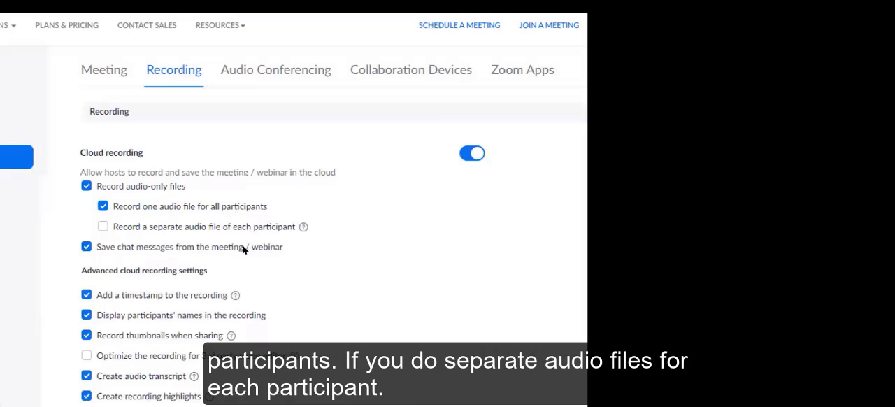
mouse_move(228, 232)
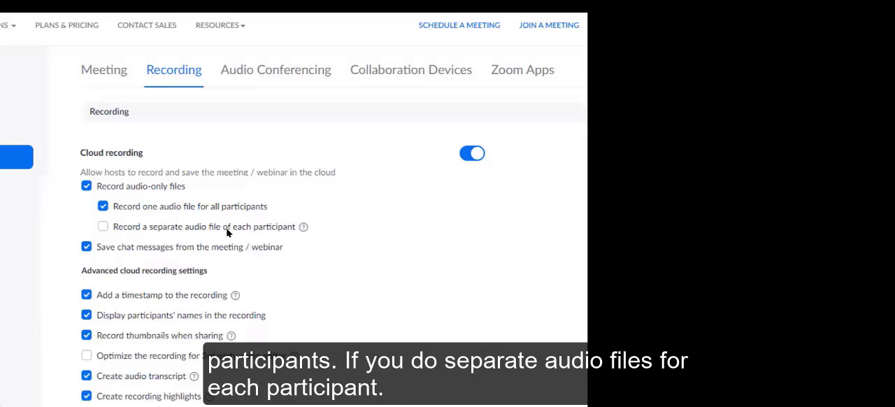
mouse_move(248, 239)
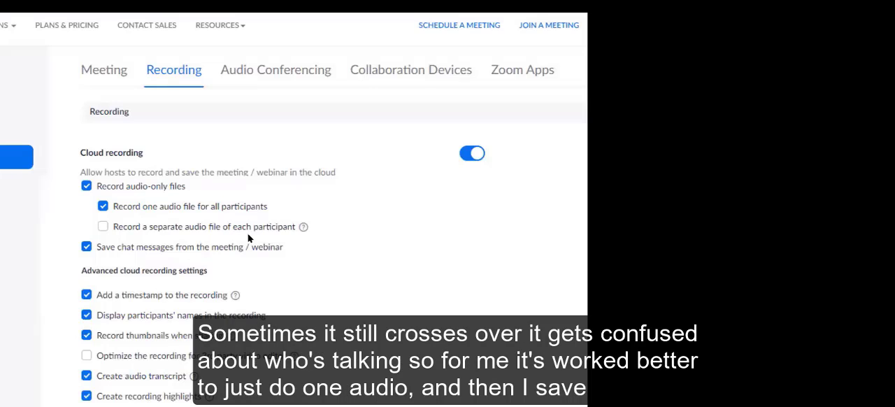
mouse_move(292, 230)
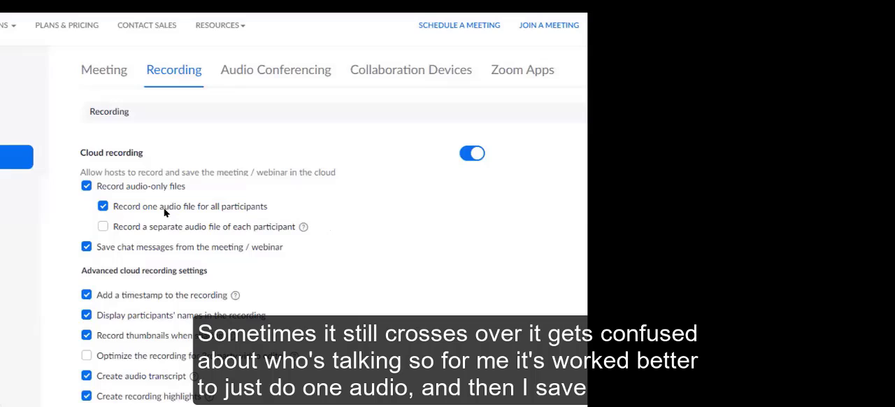
mouse_move(211, 257)
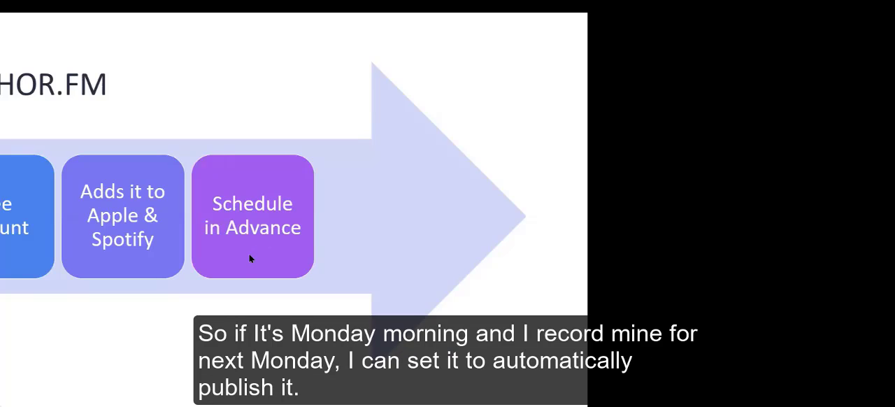
mouse_move(293, 240)
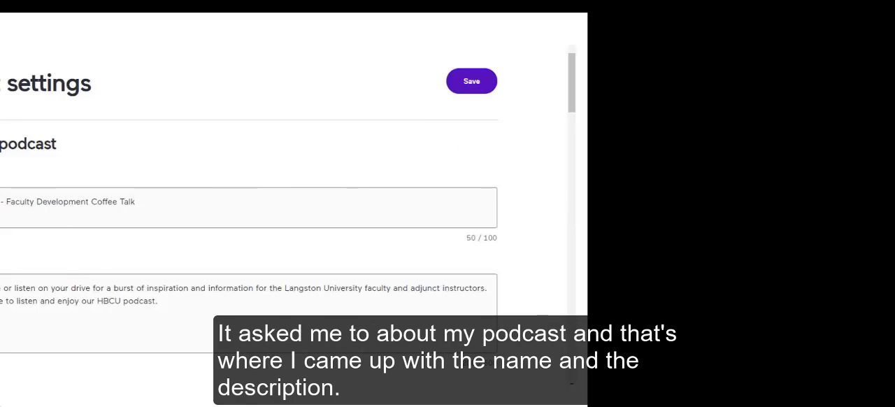
mouse_move(119, 216)
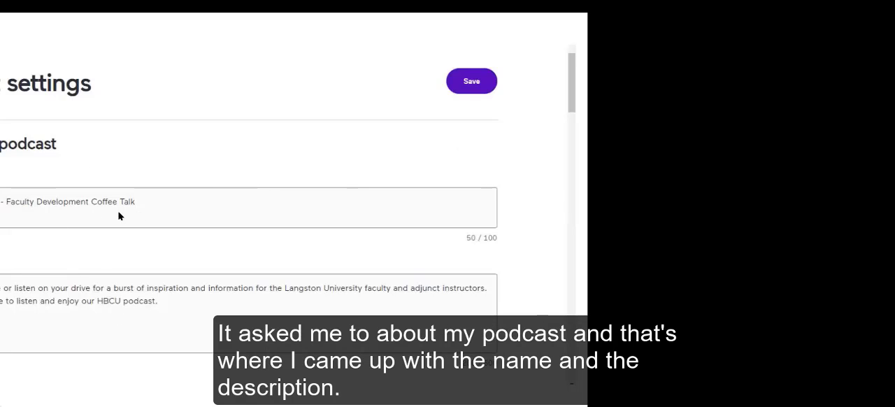
mouse_move(61, 279)
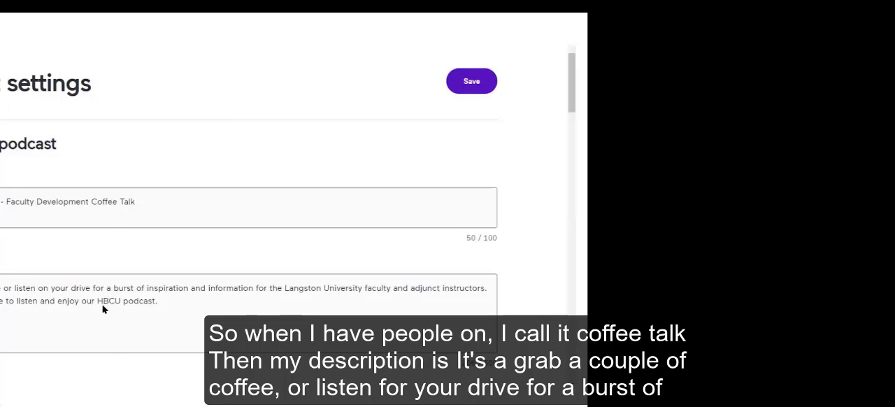
mouse_move(235, 307)
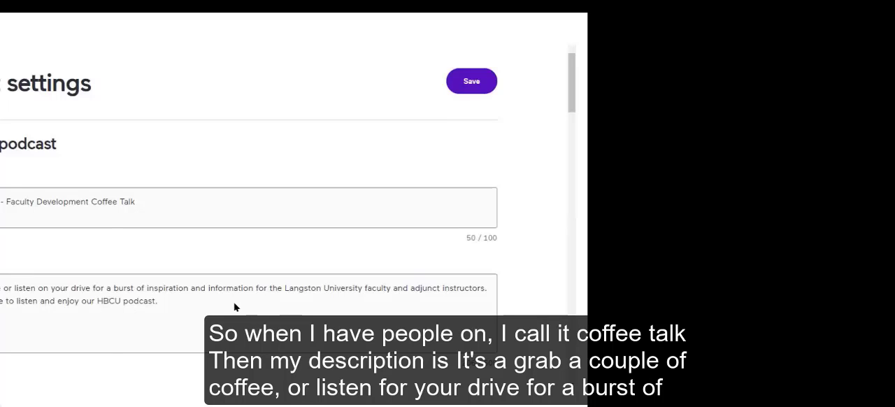
mouse_move(330, 304)
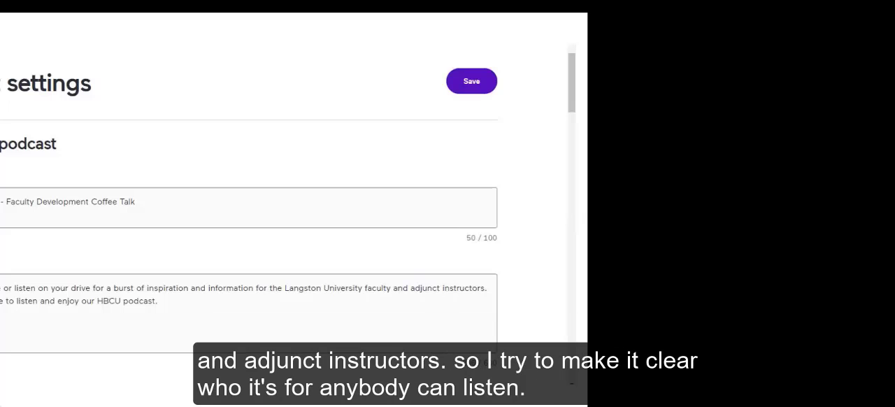
- Scroll Anchor's settings to the cover art and Advanced options showing Content set to Clean
scroll("down", 3)
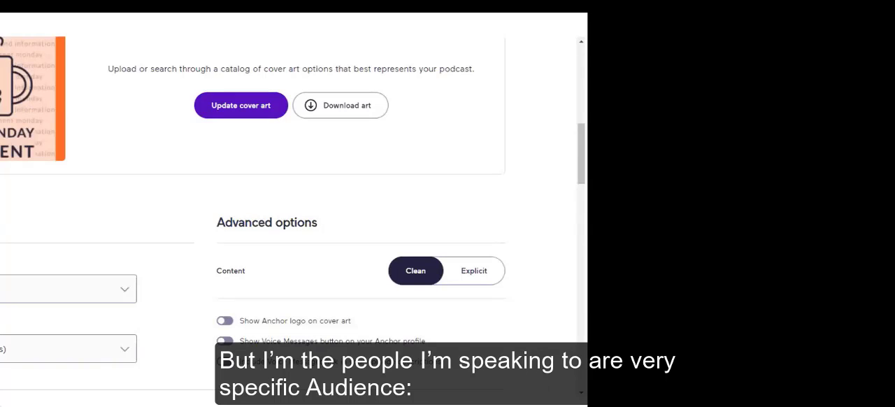
mouse_move(244, 217)
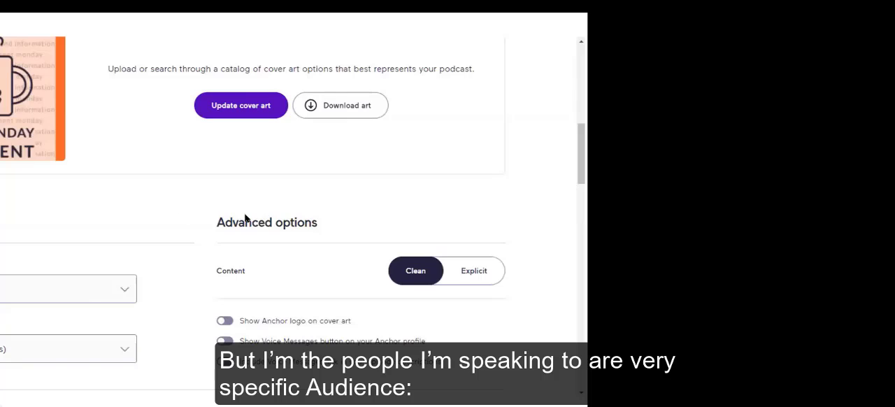
mouse_move(47, 141)
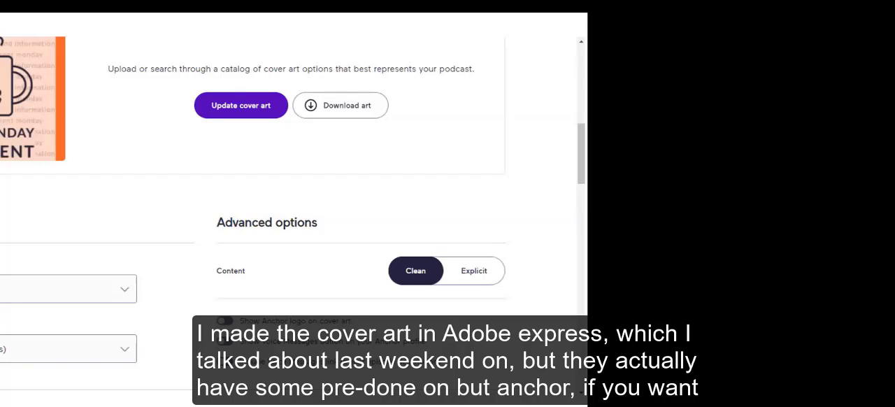
mouse_move(126, 152)
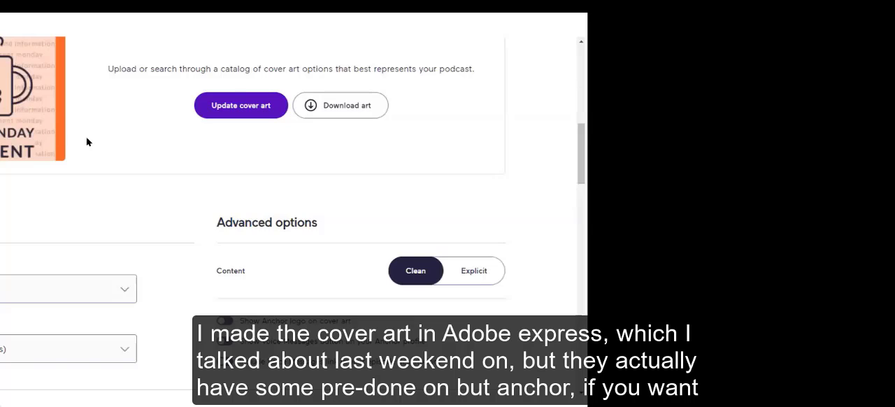
mouse_move(218, 196)
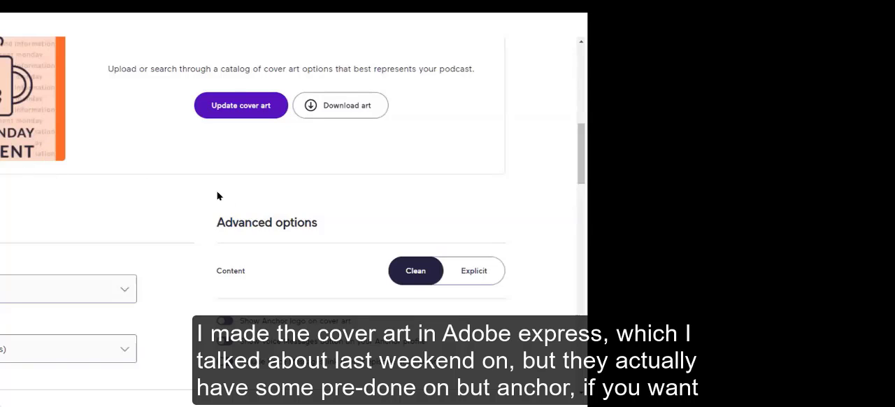
mouse_move(58, 128)
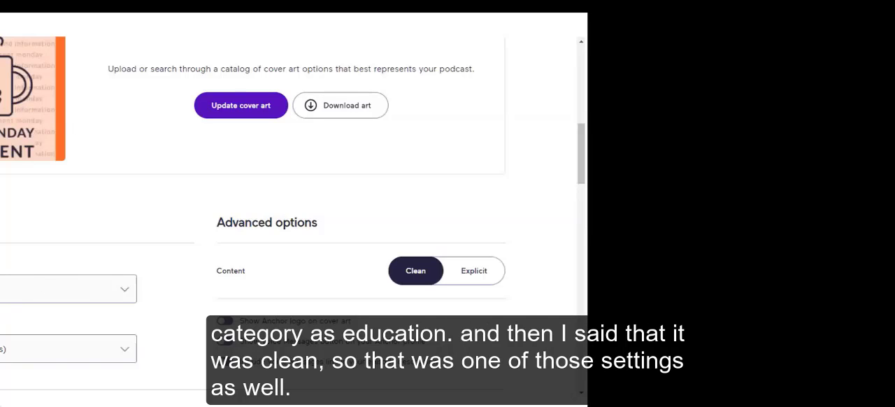
mouse_move(350, 350)
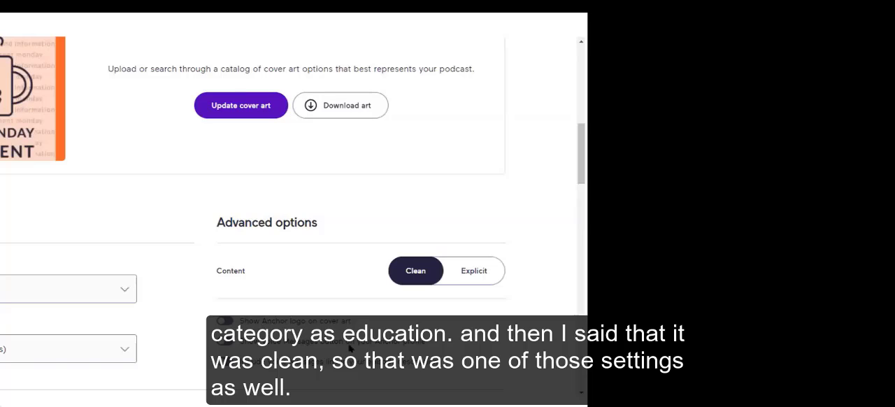
mouse_move(340, 218)
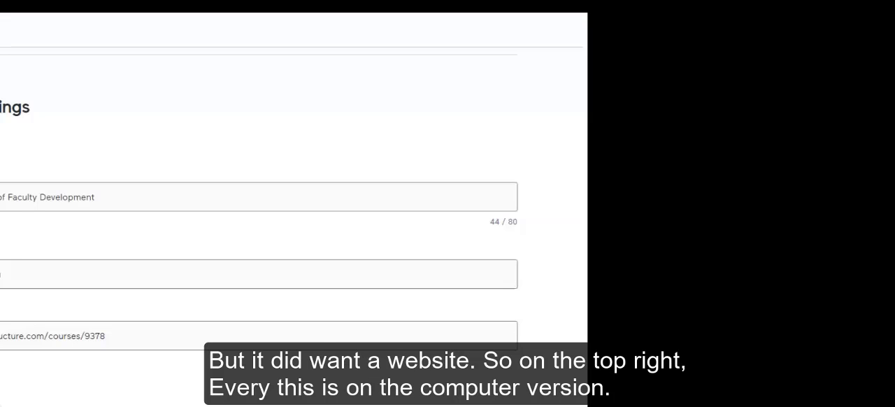
- Bring up Anchor's Create an episode and Quick upload options via New Episode
left_click(453, 51)
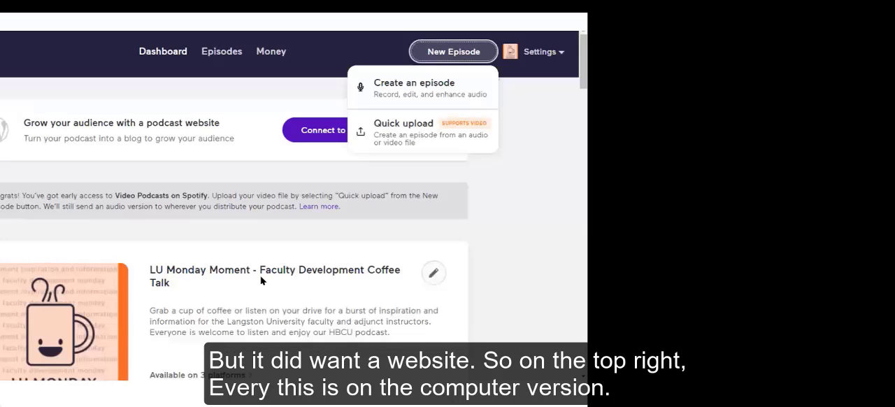
mouse_move(424, 111)
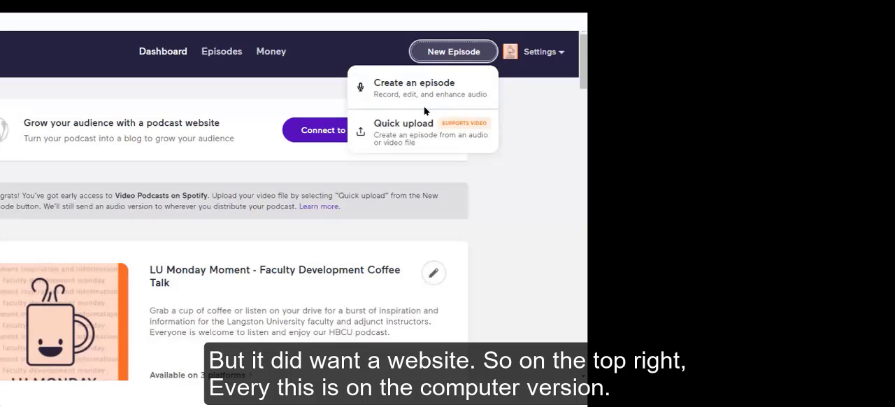
mouse_move(414, 100)
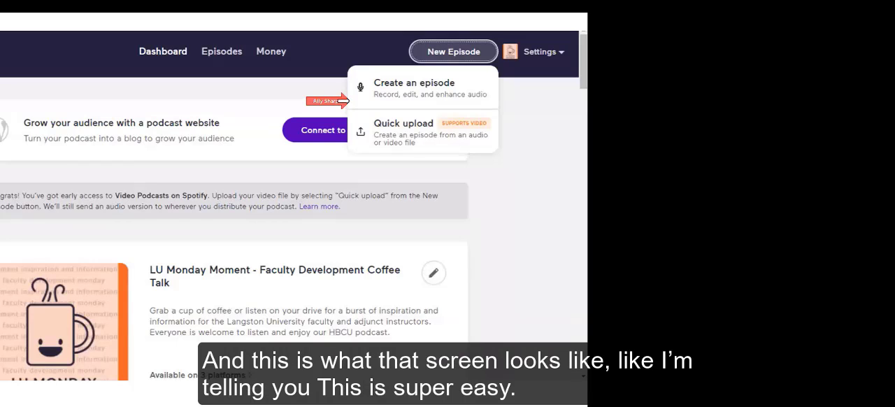
mouse_move(54, 164)
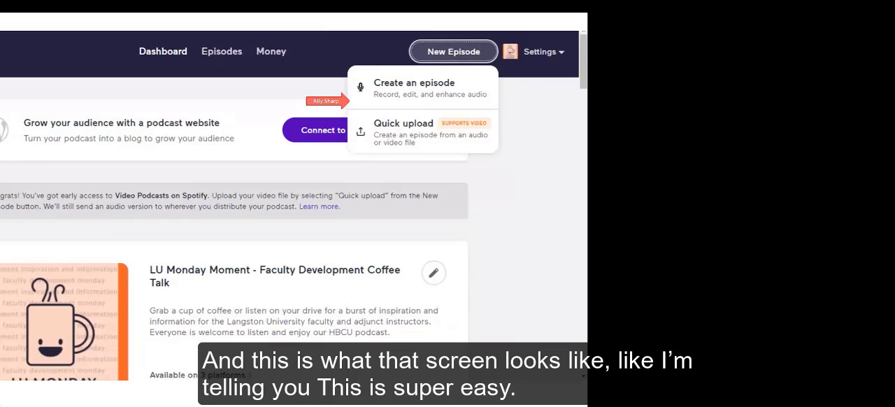
left_click(414, 88)
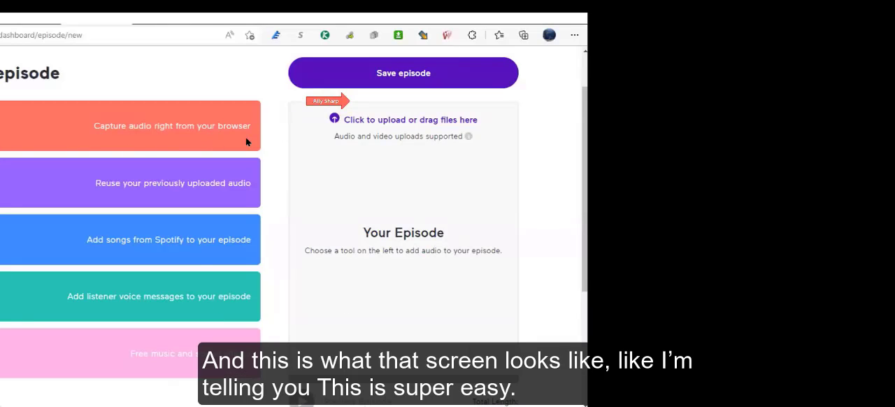
mouse_move(372, 126)
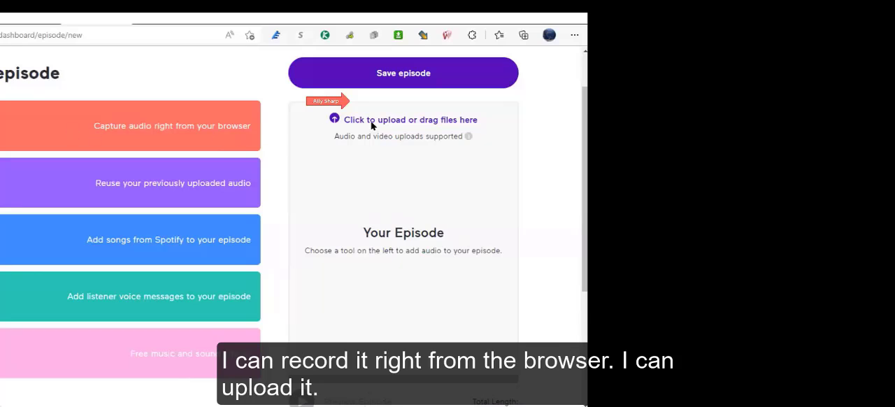
mouse_move(382, 199)
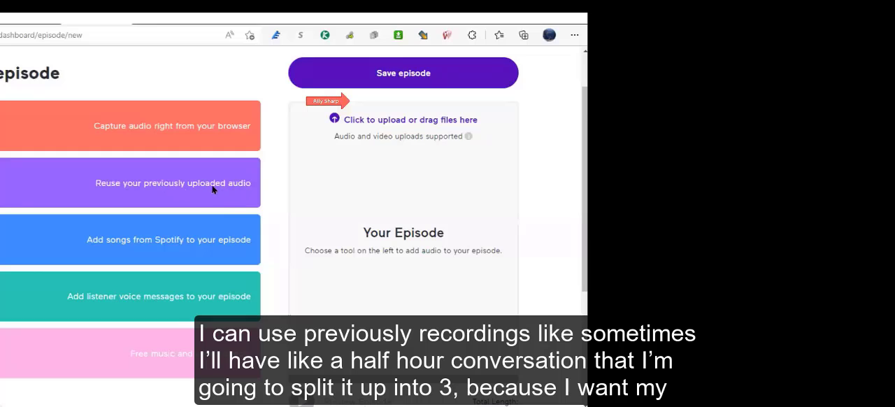
mouse_move(246, 185)
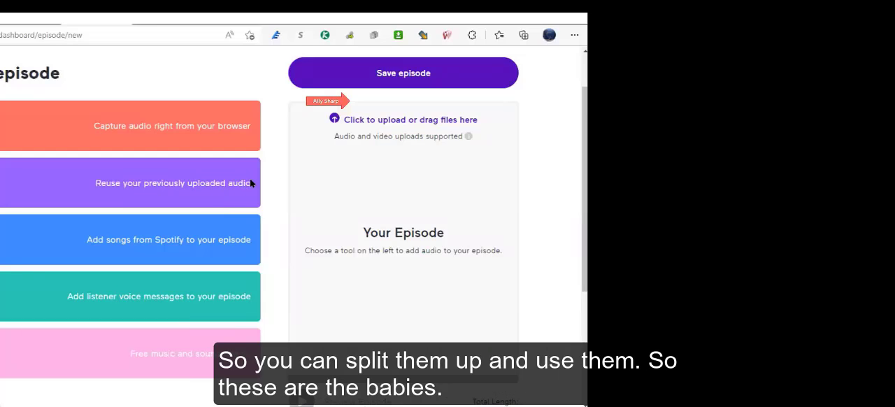
mouse_move(70, 145)
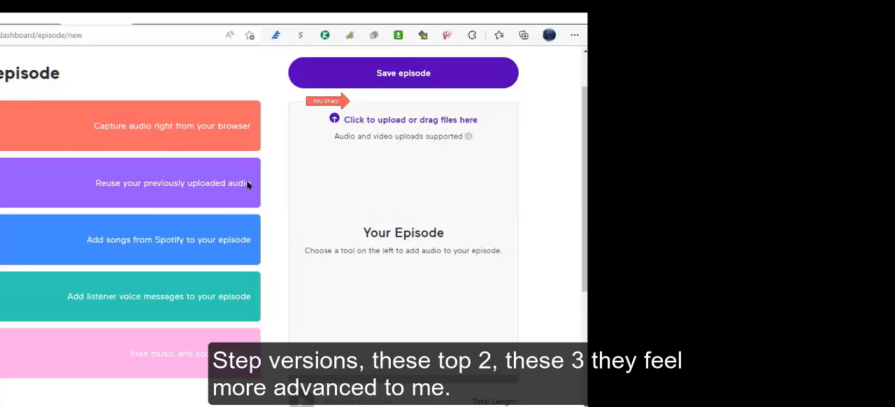
mouse_move(20, 355)
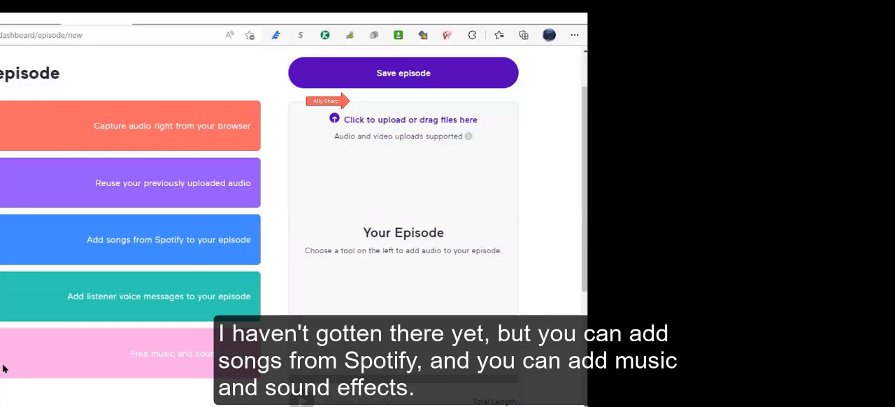
mouse_move(29, 376)
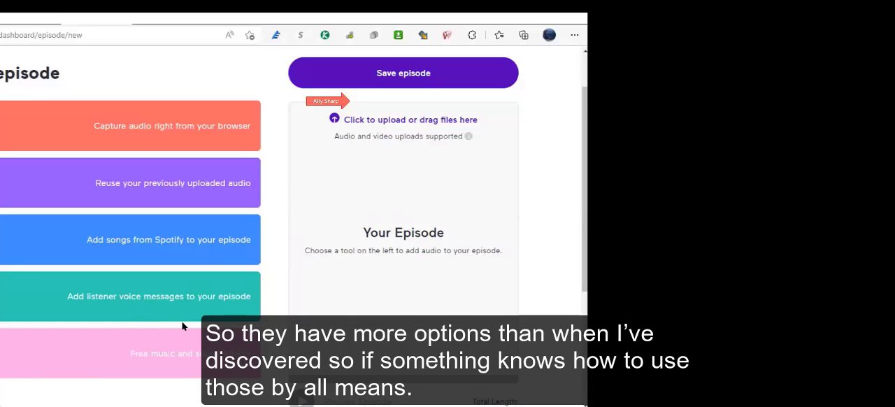
mouse_move(128, 179)
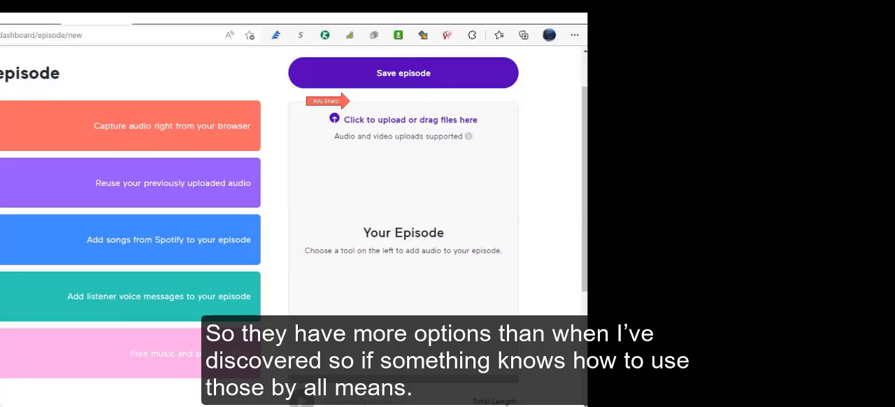
mouse_move(355, 105)
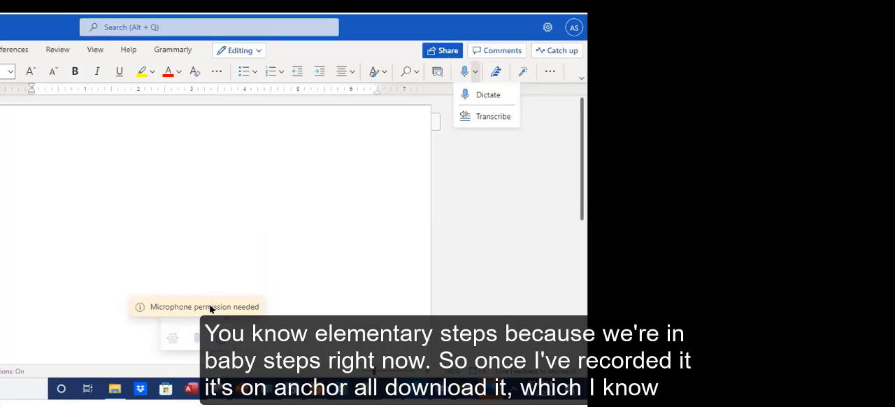
mouse_move(20, 111)
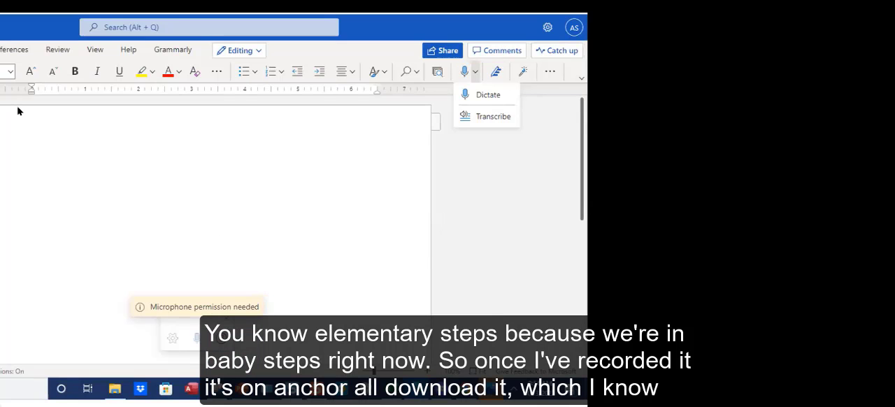
mouse_move(254, 155)
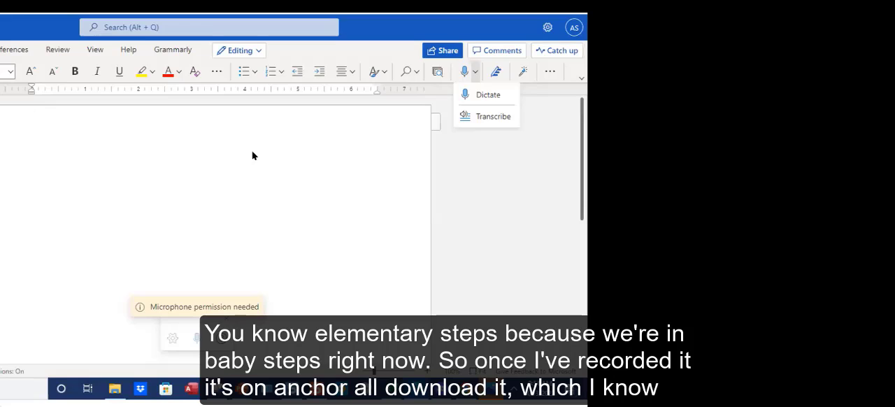
mouse_move(317, 161)
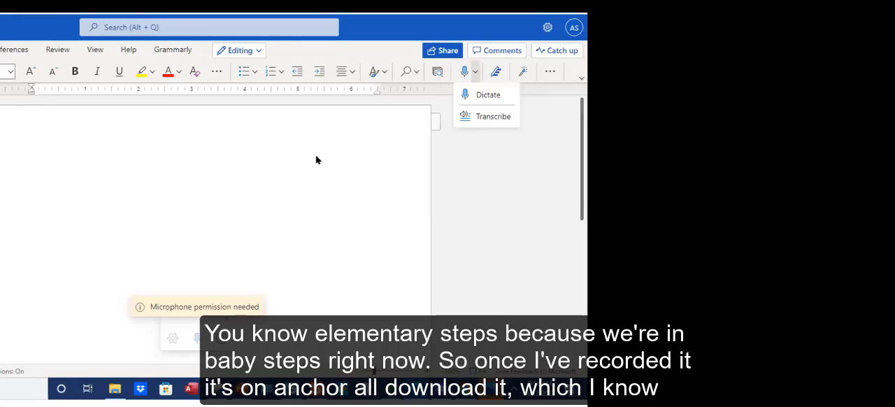
mouse_move(432, 139)
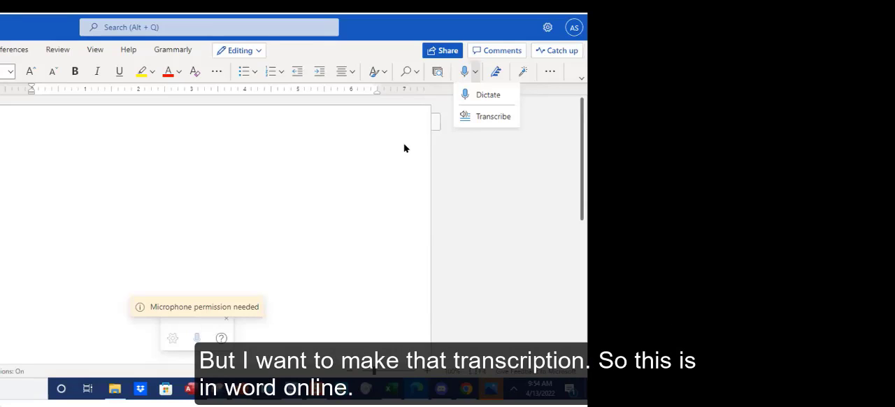
mouse_move(392, 212)
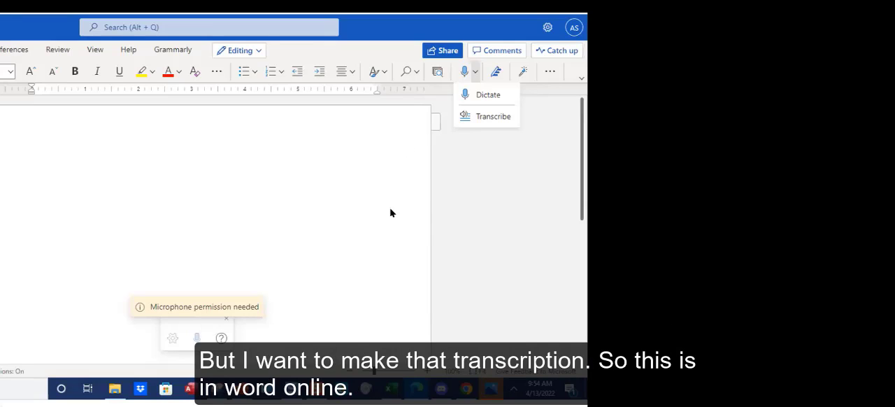
mouse_move(245, 193)
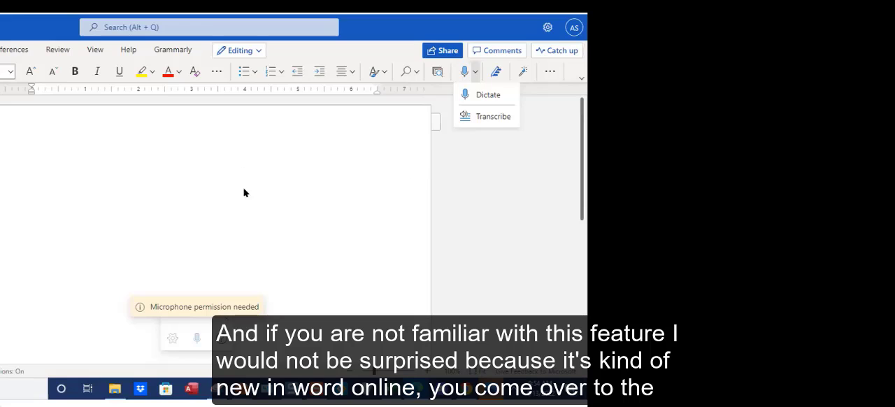
mouse_move(387, 104)
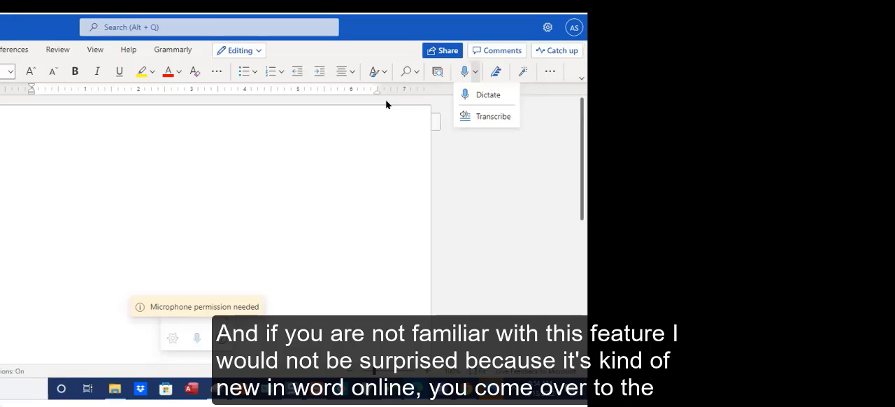
mouse_move(448, 88)
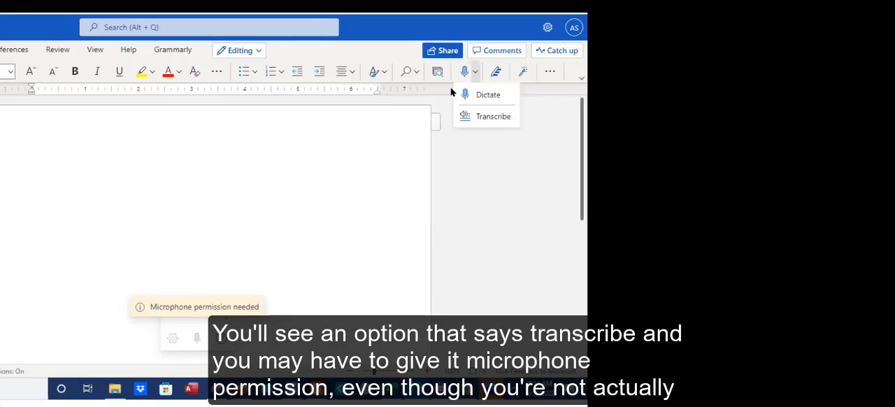
mouse_move(526, 115)
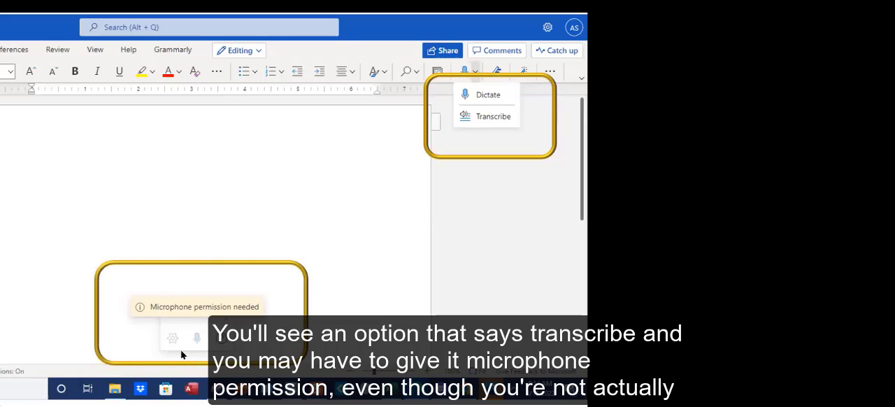
mouse_move(438, 169)
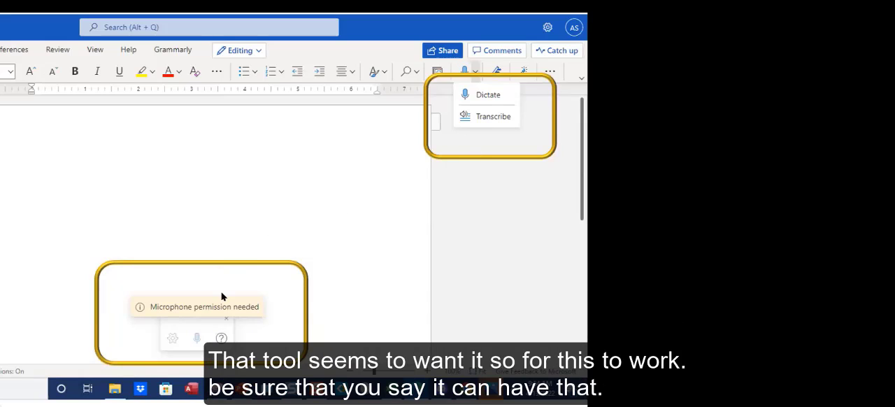
mouse_move(440, 177)
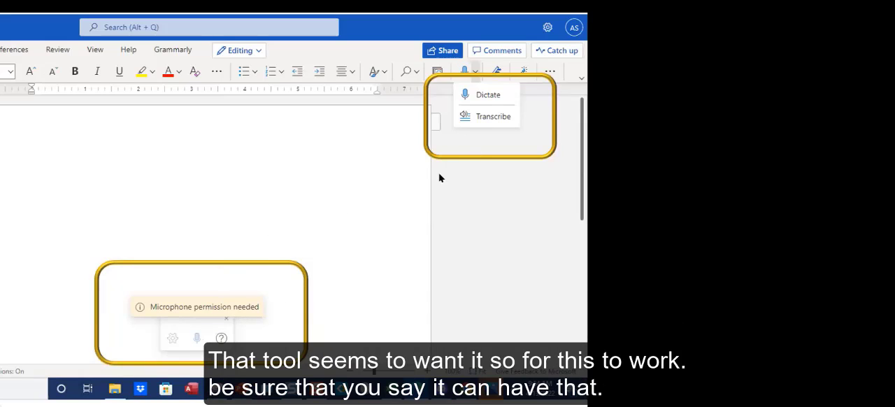
mouse_move(429, 250)
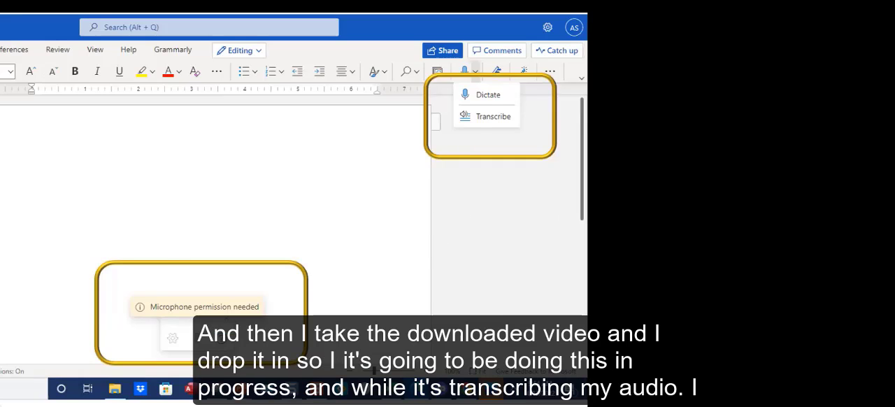
- Transcribe the uploaded podcast audio in Word Online and type 'Day Direc' for the link line
left_click(488, 116)
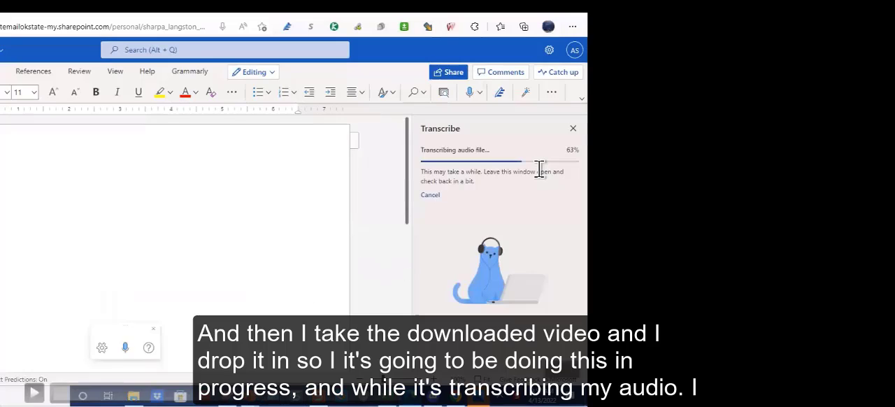
mouse_move(431, 229)
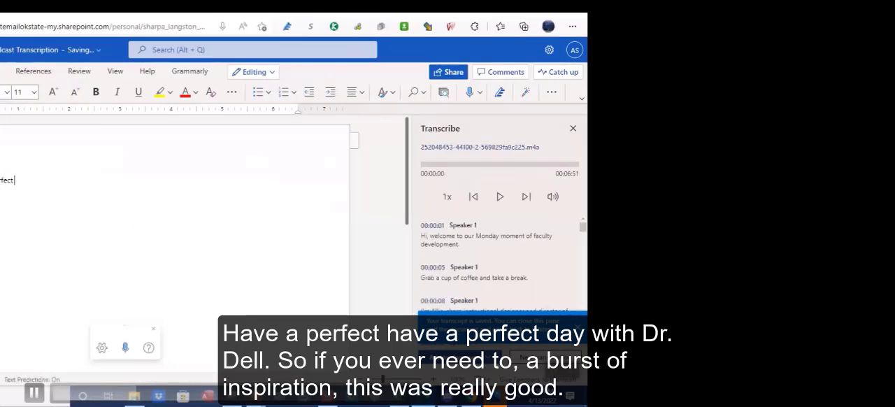
type("Day Direct Link")
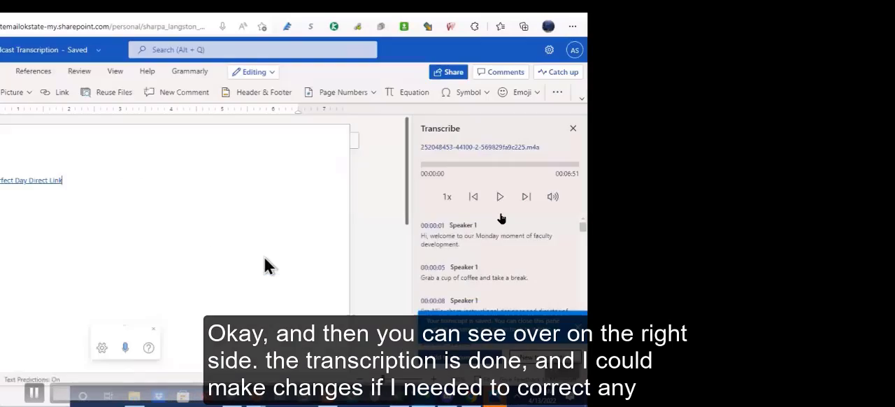
- Scroll the transcript down to the Speaker 2 entries around the two-minute mark
scroll("down", 3)
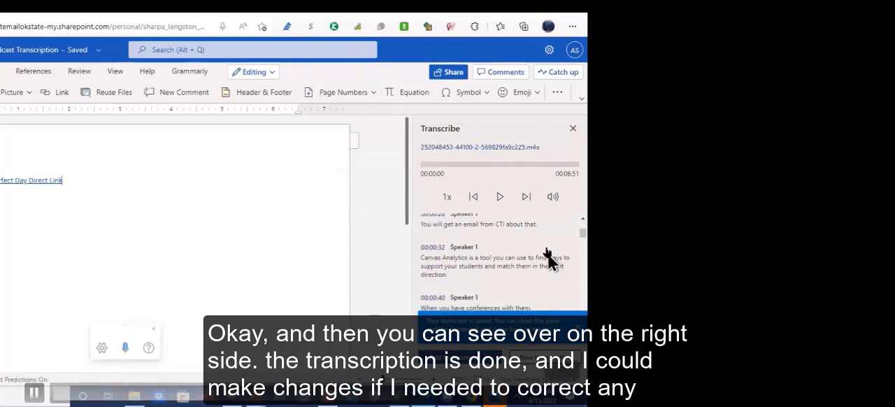
scroll("down", 3)
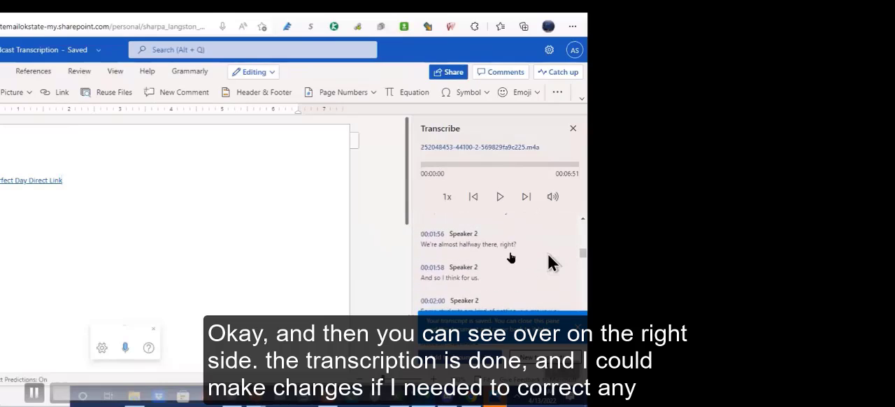
scroll("down", 3)
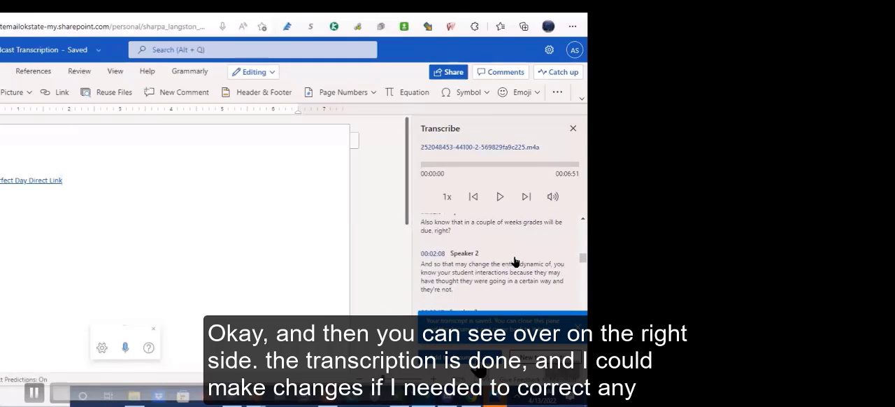
mouse_move(300, 268)
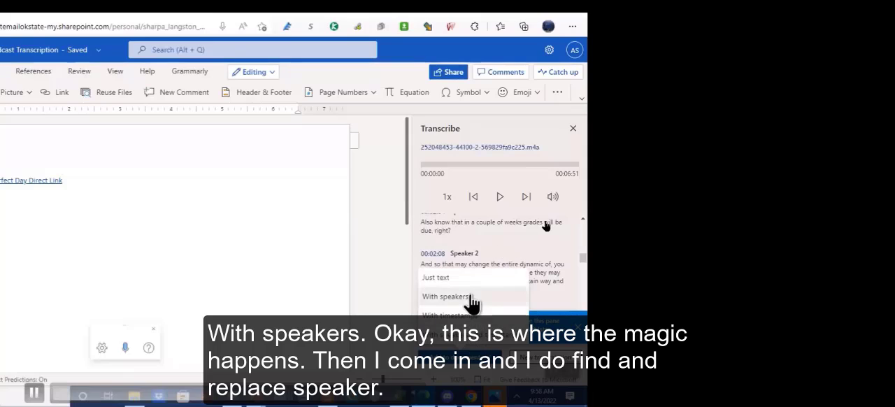
left_click(449, 297)
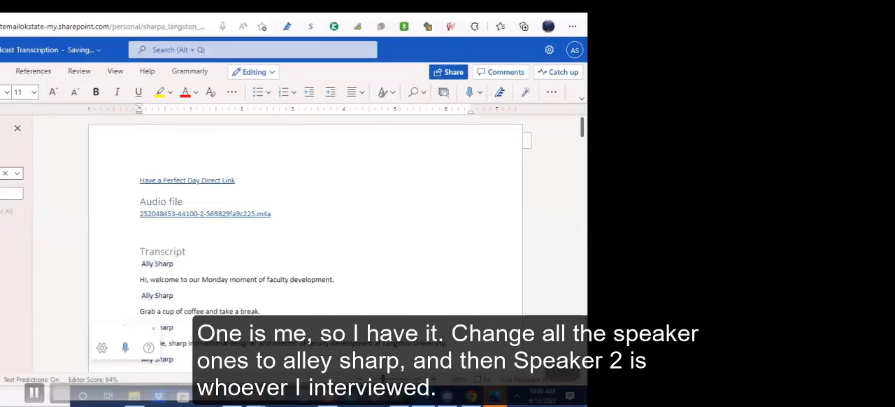
scroll("down", 3)
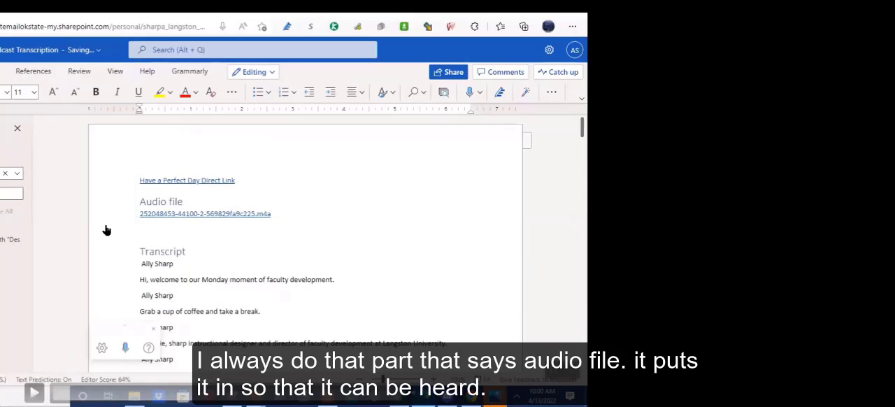
mouse_move(308, 237)
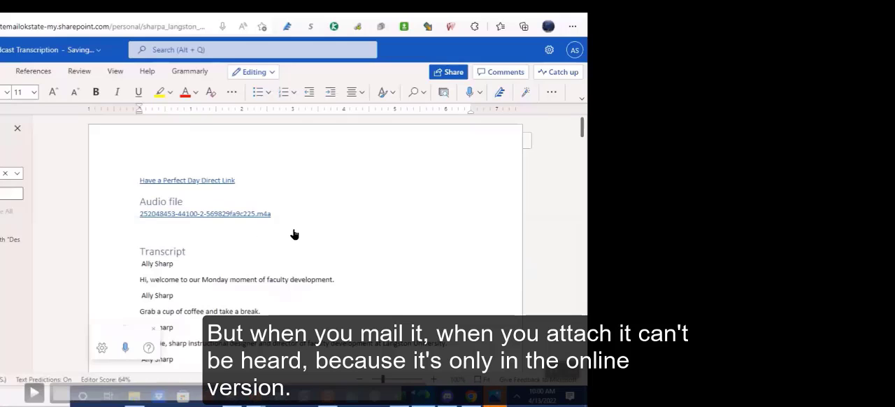
mouse_move(221, 270)
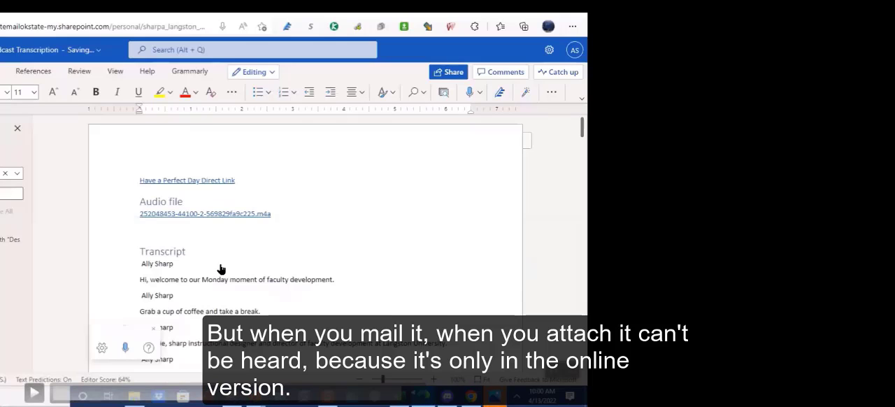
mouse_move(362, 212)
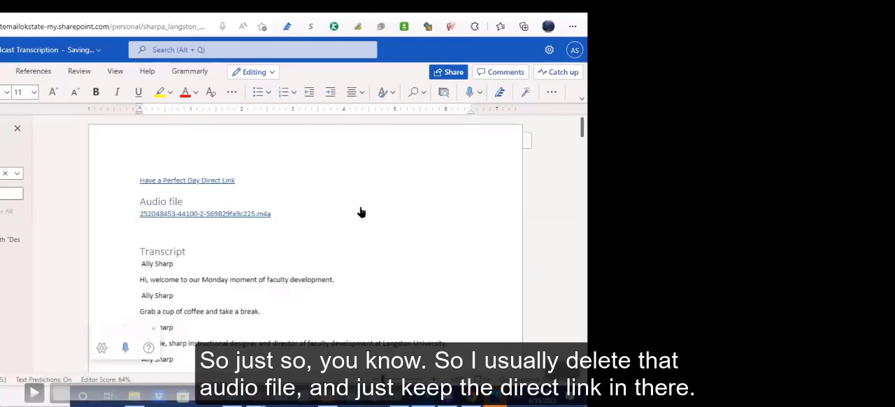
mouse_move(154, 218)
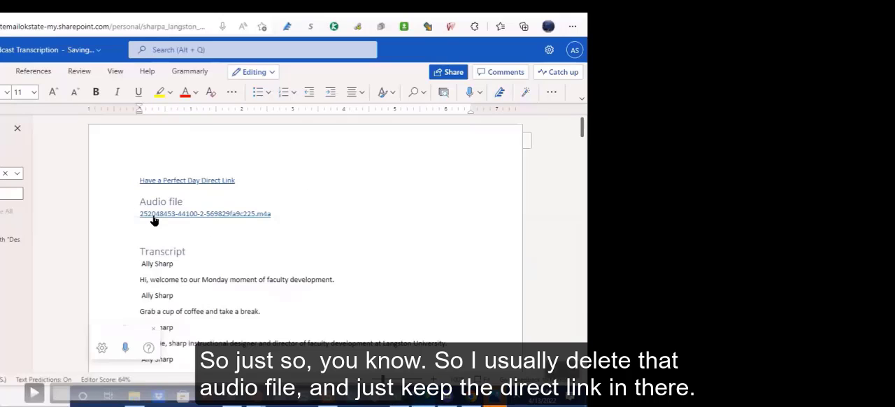
mouse_move(392, 181)
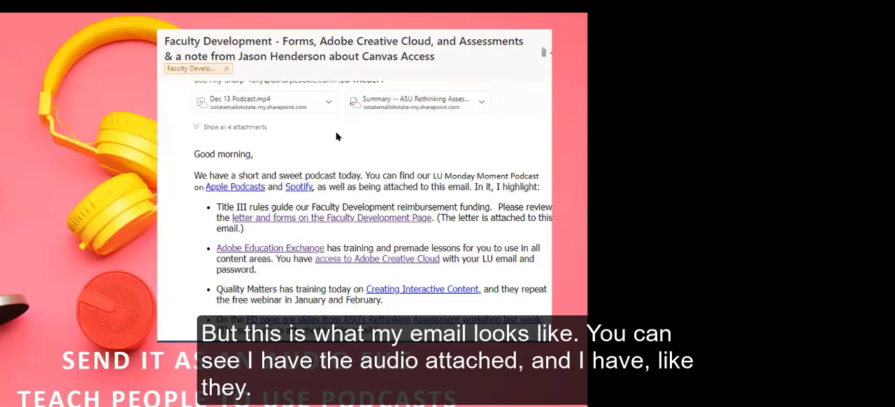
mouse_move(329, 103)
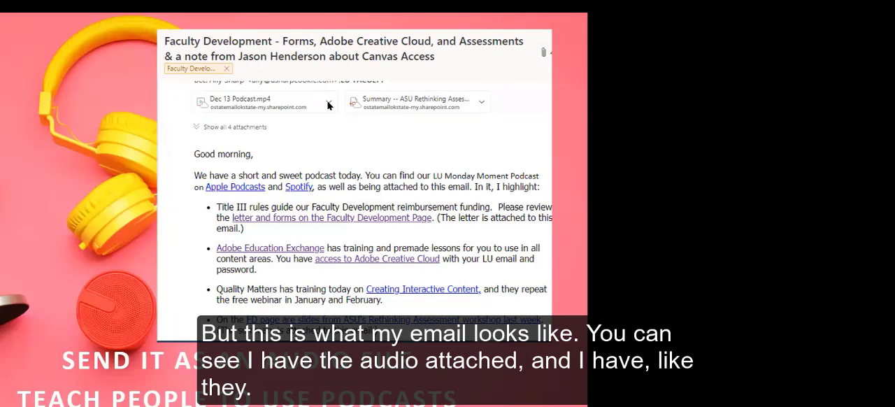
mouse_move(290, 121)
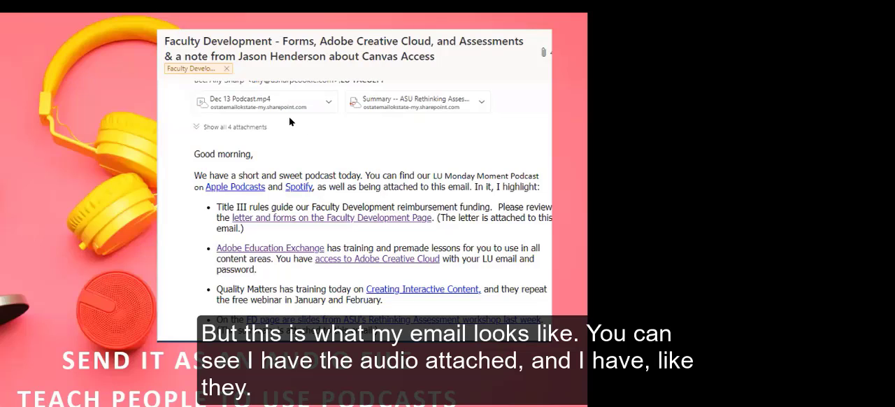
mouse_move(318, 111)
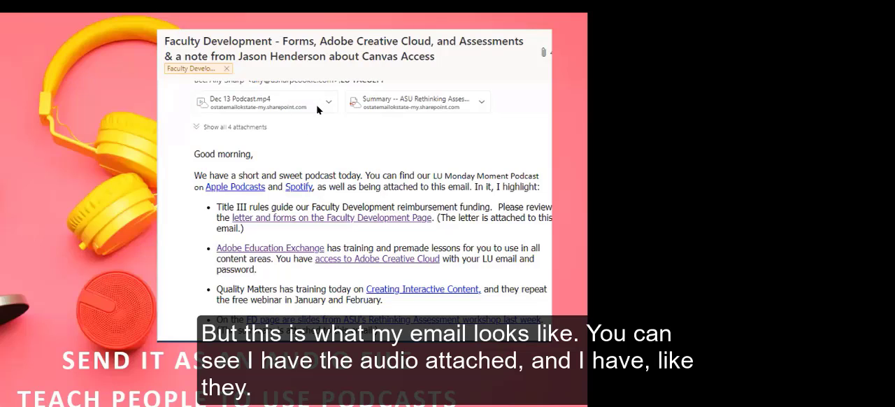
mouse_move(454, 111)
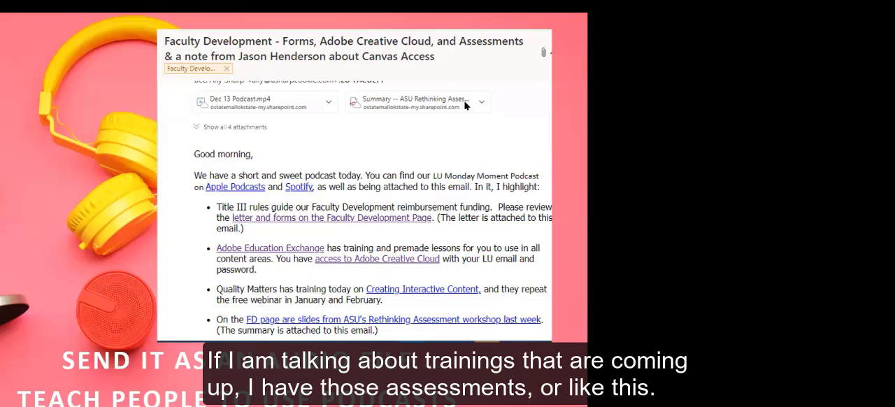
mouse_move(440, 89)
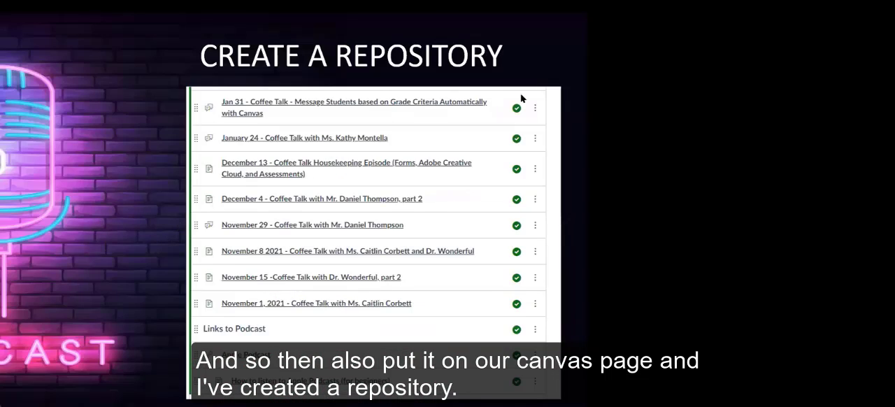
mouse_move(500, 188)
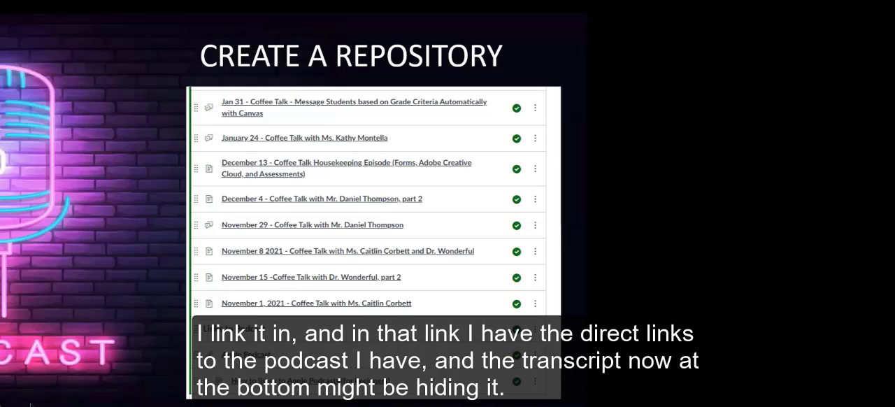
mouse_move(451, 66)
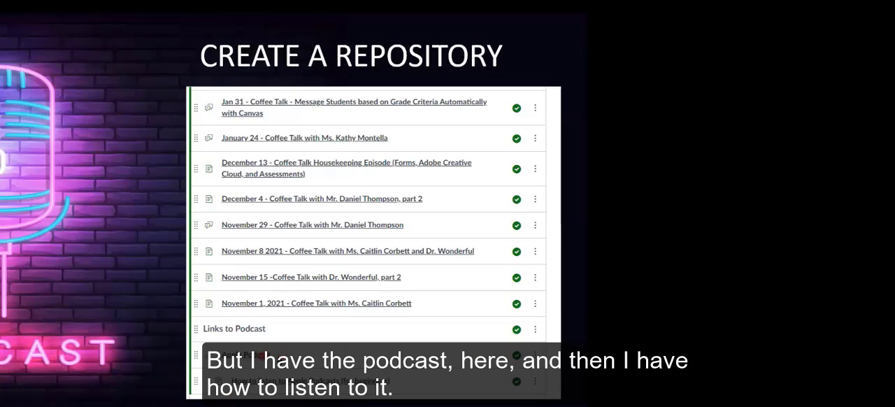
mouse_move(411, 379)
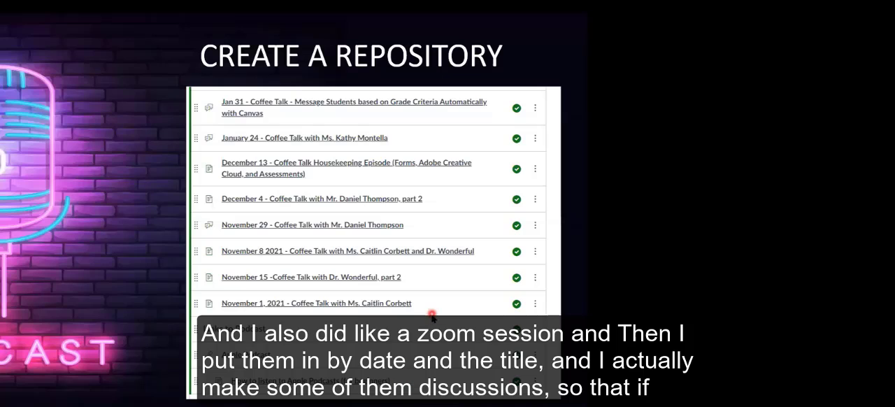
mouse_move(288, 275)
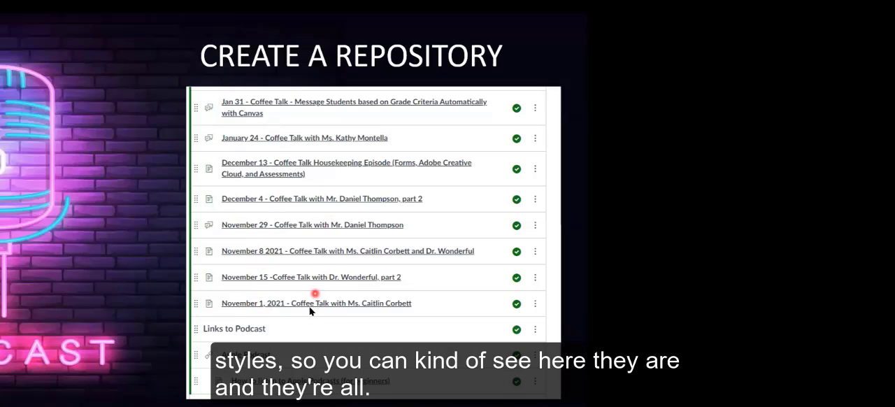
mouse_move(426, 254)
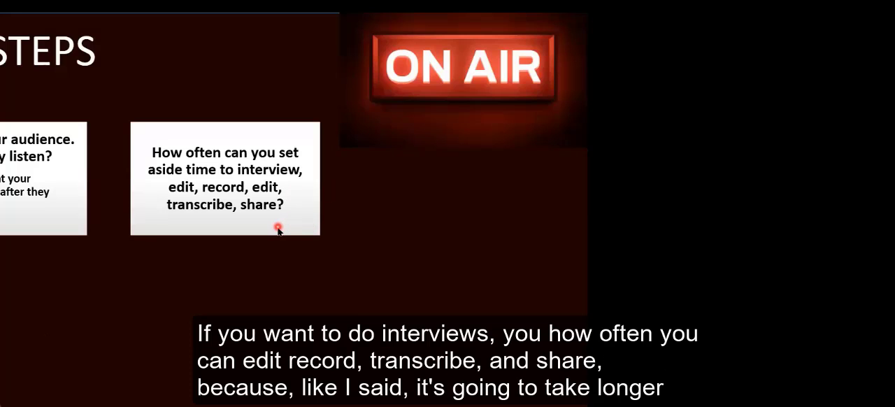
mouse_move(114, 268)
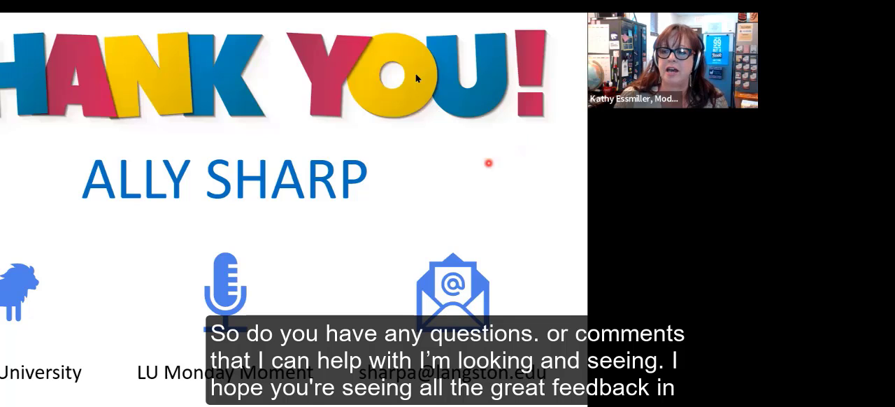
mouse_move(579, 176)
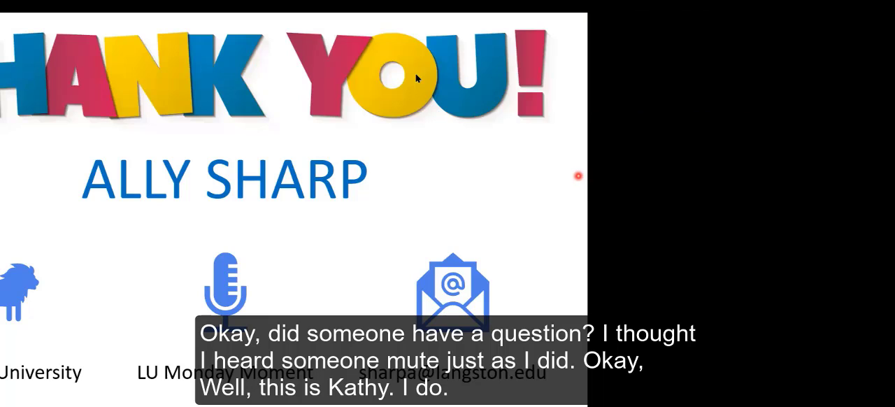
mouse_move(383, 193)
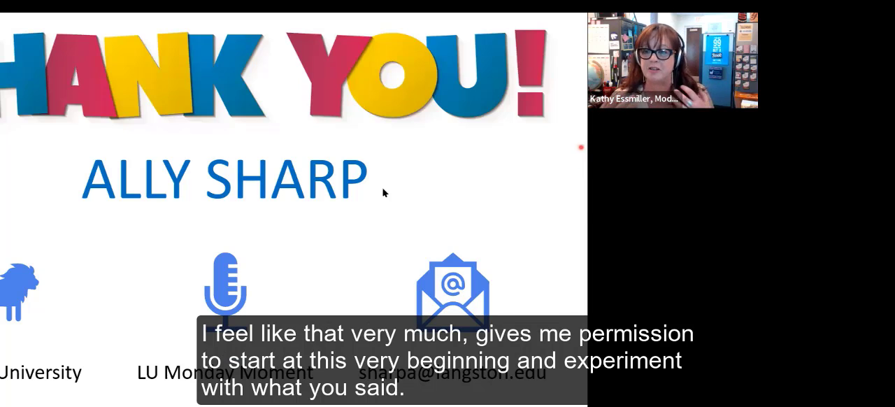
mouse_move(489, 282)
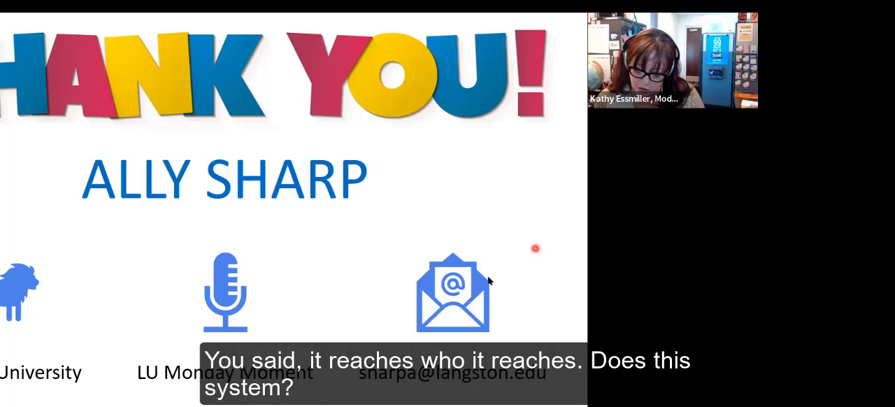